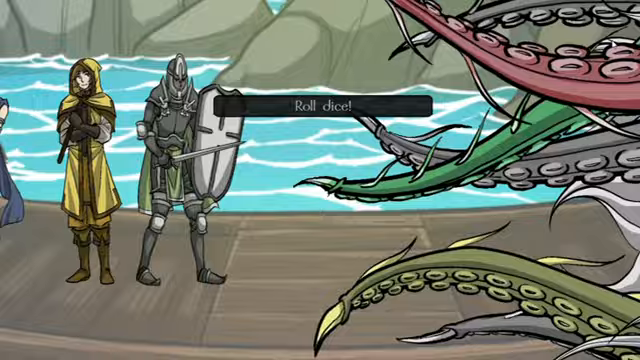
Export the tentacle attack animation with the _attack_element_ prefix as numbered PNG frames.
left_click(340, 104)
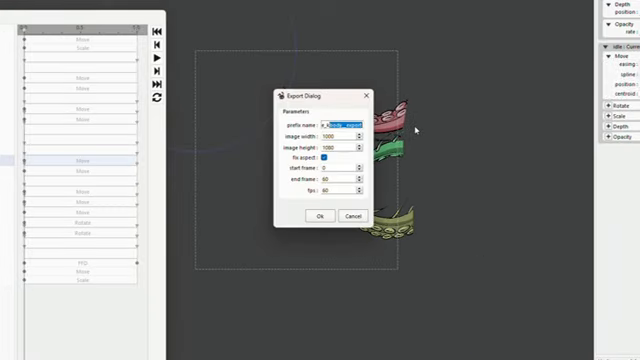
type("_attack_element_")
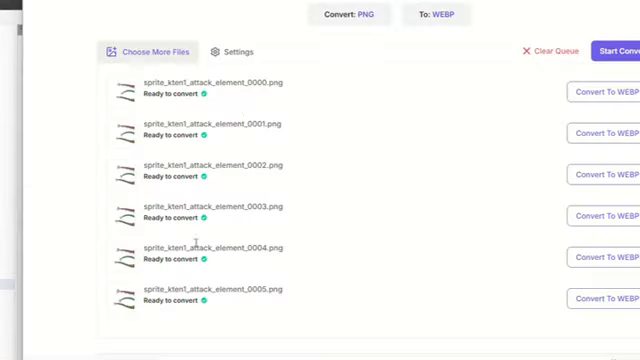
Add the exported attack element PNG frames to the online WEBP converter.
left_click(142, 52)
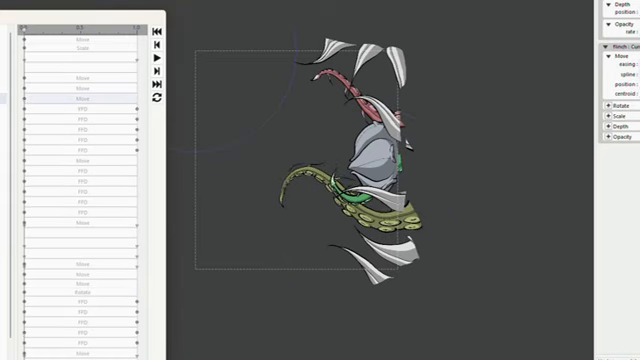
Show layer options for the assembled kraken rig with body and tentacles.
right_click(16, 104)
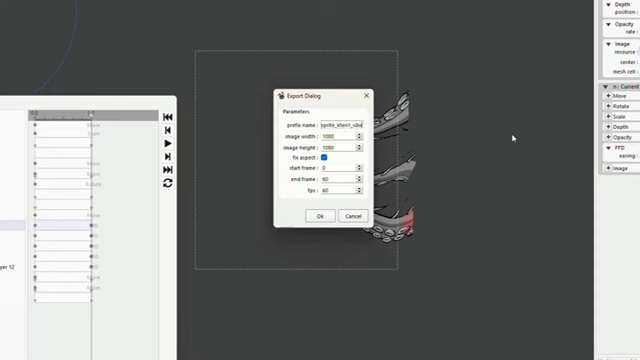
Confirm the frame export and return to the combat screen script.
left_click(318, 216)
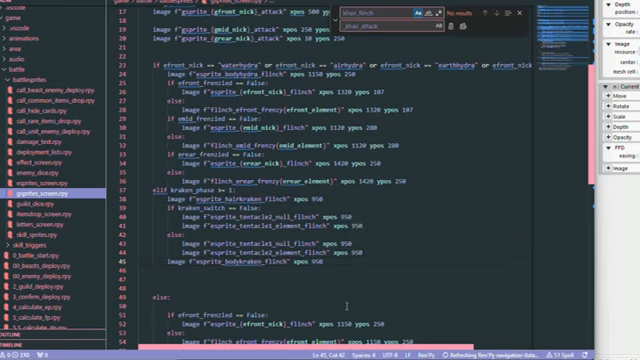
Review the kraken sprite image lines in the screen code.
scroll("down", 3)
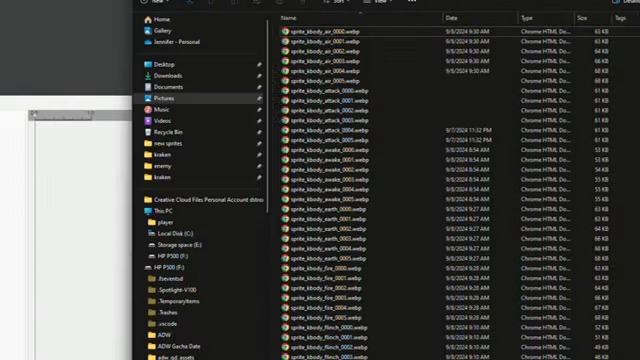
scroll("down", 3)
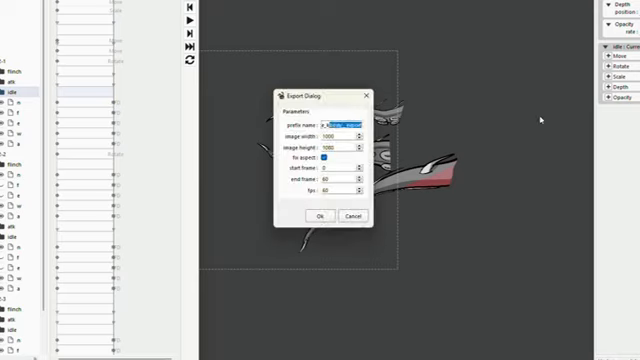
Confirm one kraken frame export, then set a new name prefix for the next tentacle element.
left_click(316, 216)
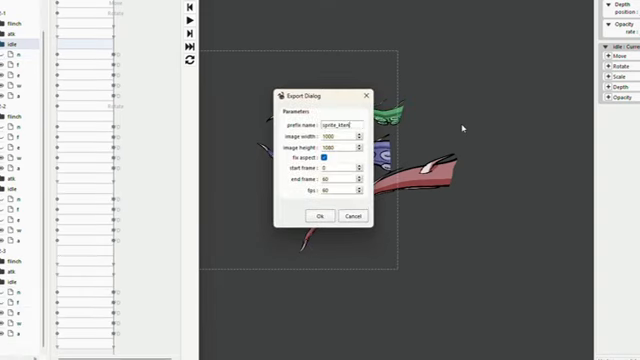
left_click(316, 216)
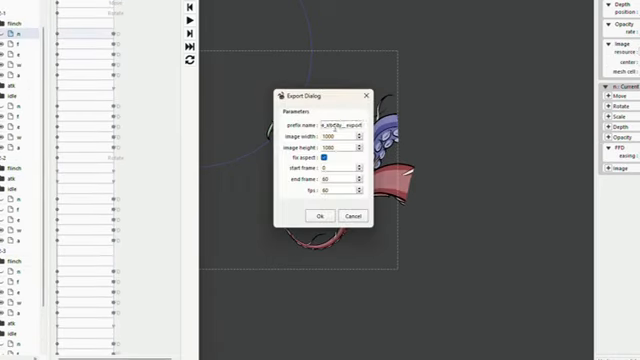
Confirm the kraken frame export, leaving the Abomination Kraken deployment screen showing.
left_click(318, 216)
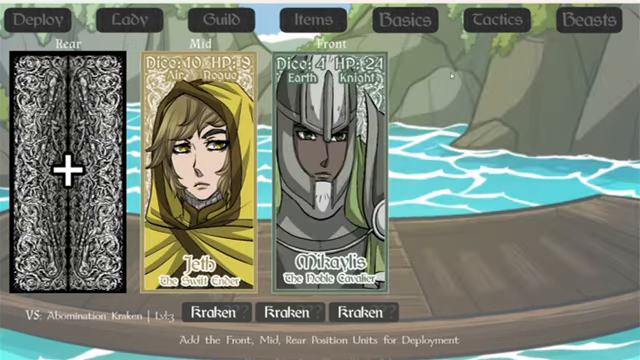
Start the battle against the Abomination Kraken with the three deployed units.
left_click(64, 160)
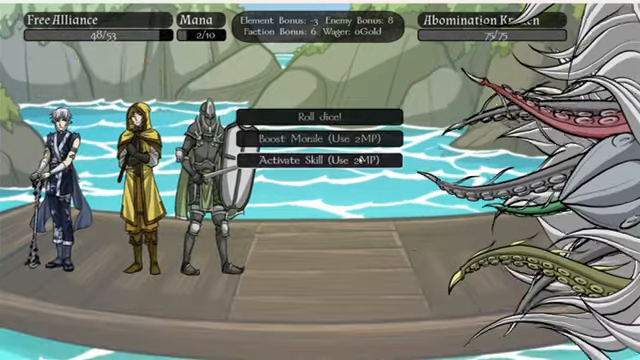
Choose Boost Morale from the combat actions to play the Free Alliance trumpet boost.
left_click(312, 112)
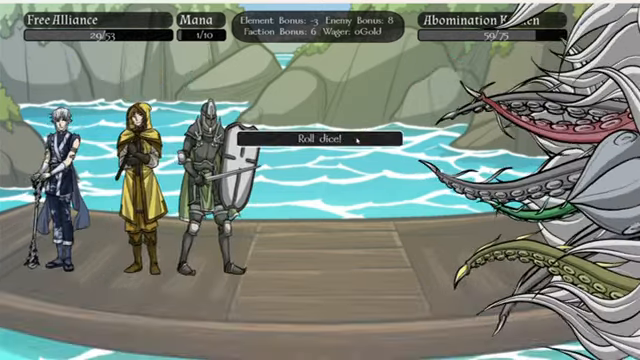
left_click(318, 140)
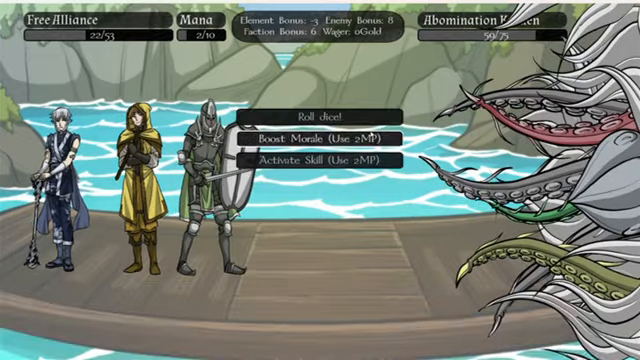
left_click(328, 136)
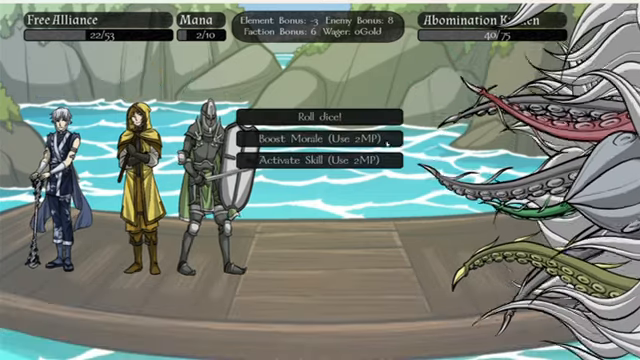
left_click(318, 132)
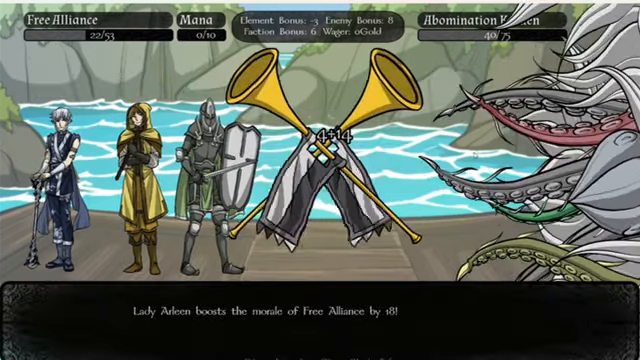